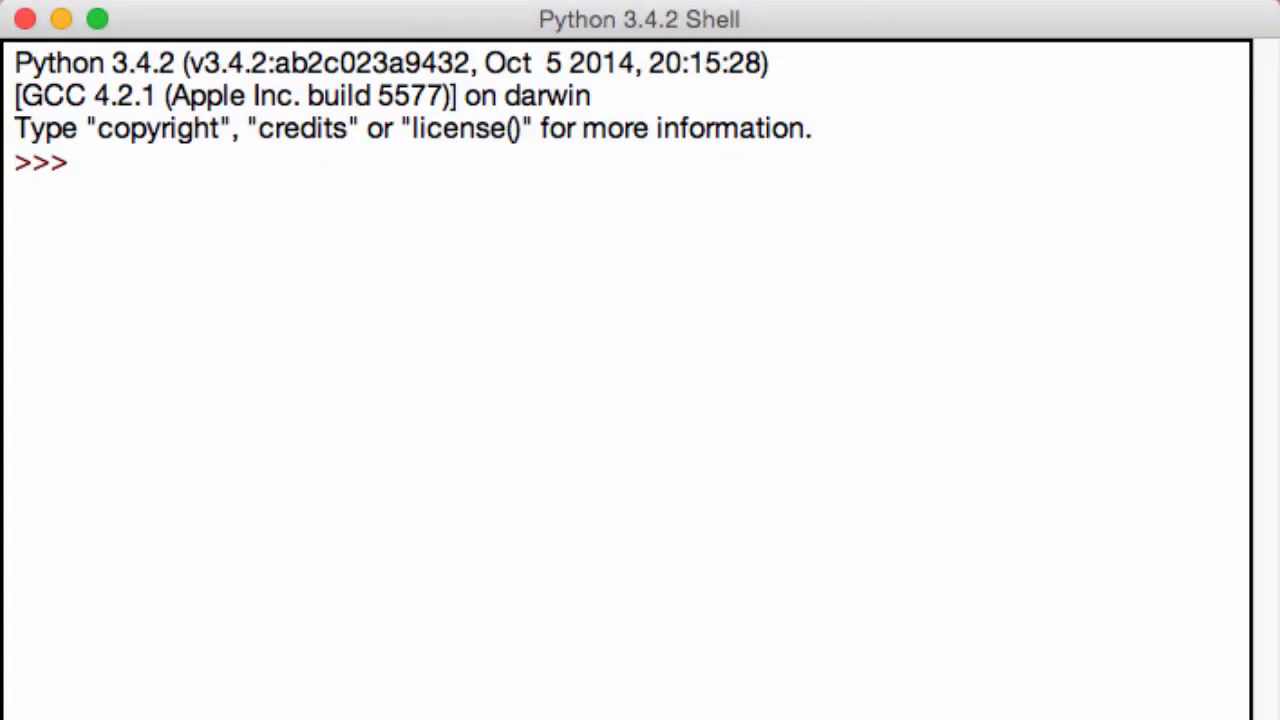
# Step: Assign age = 14, first trying a quoted string value then erasing it for 14
pyautogui.click(72, 162)
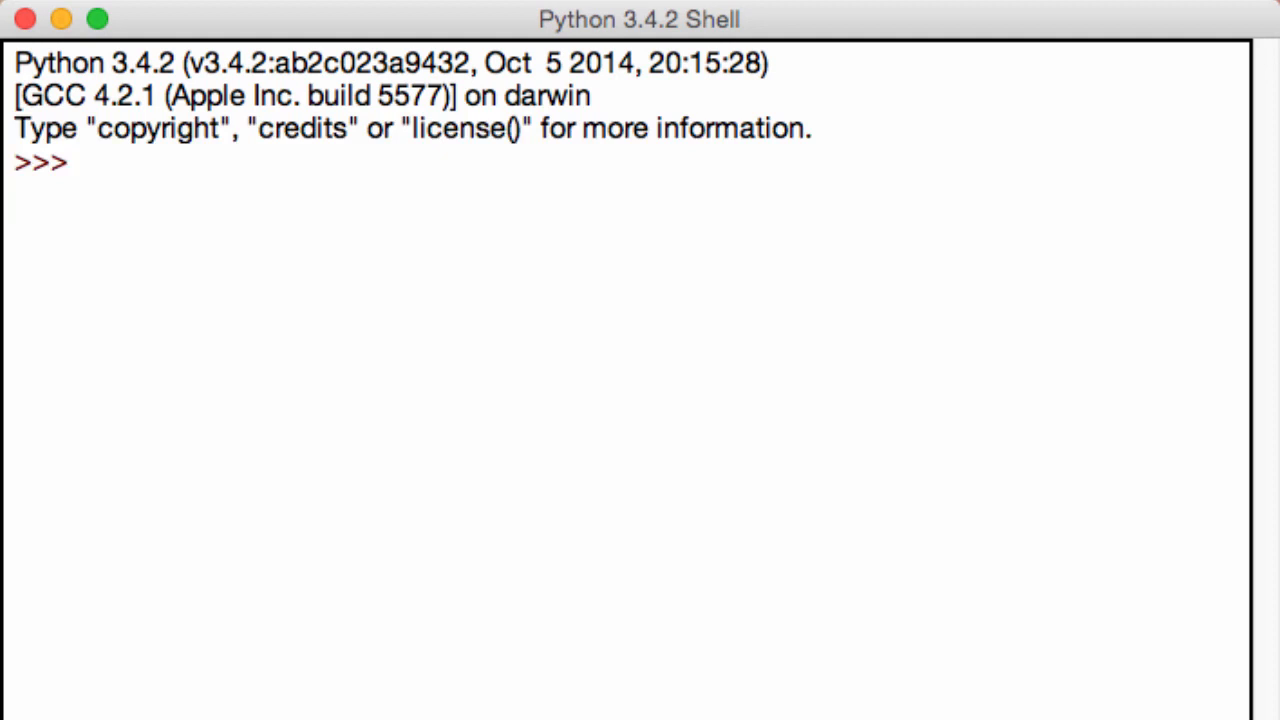
pyautogui.write('age')
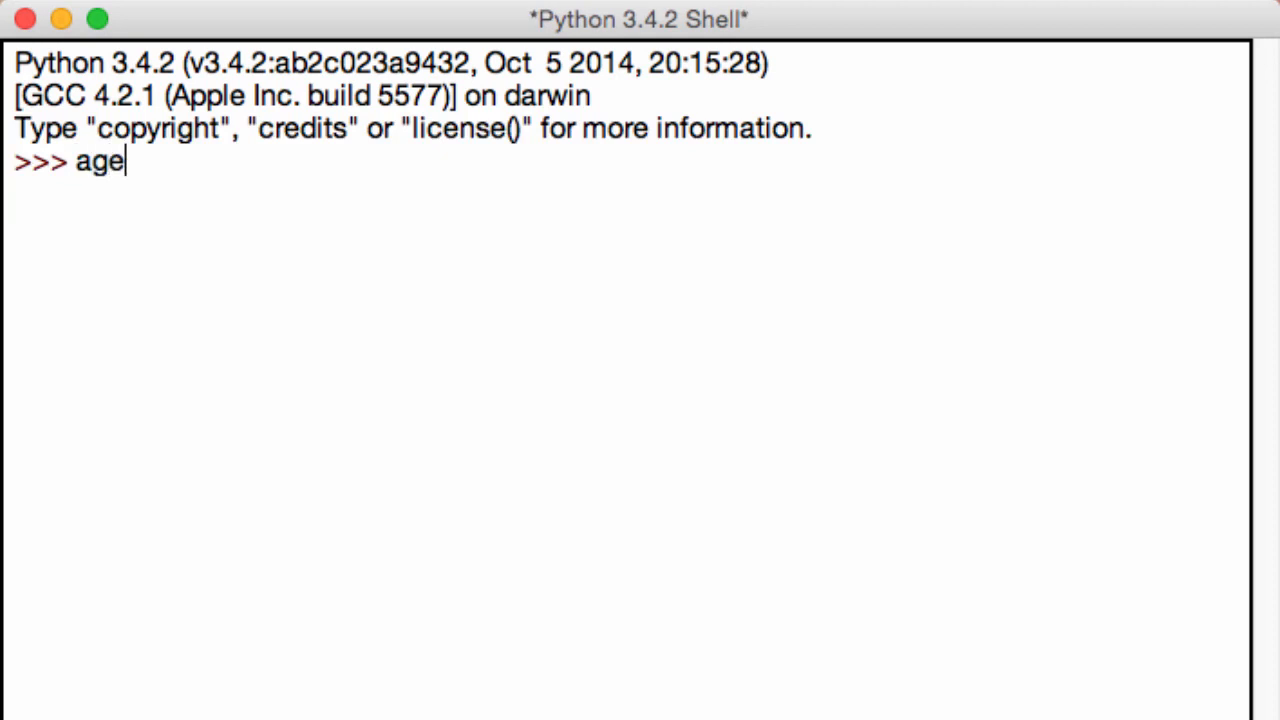
pyautogui.write('" "')
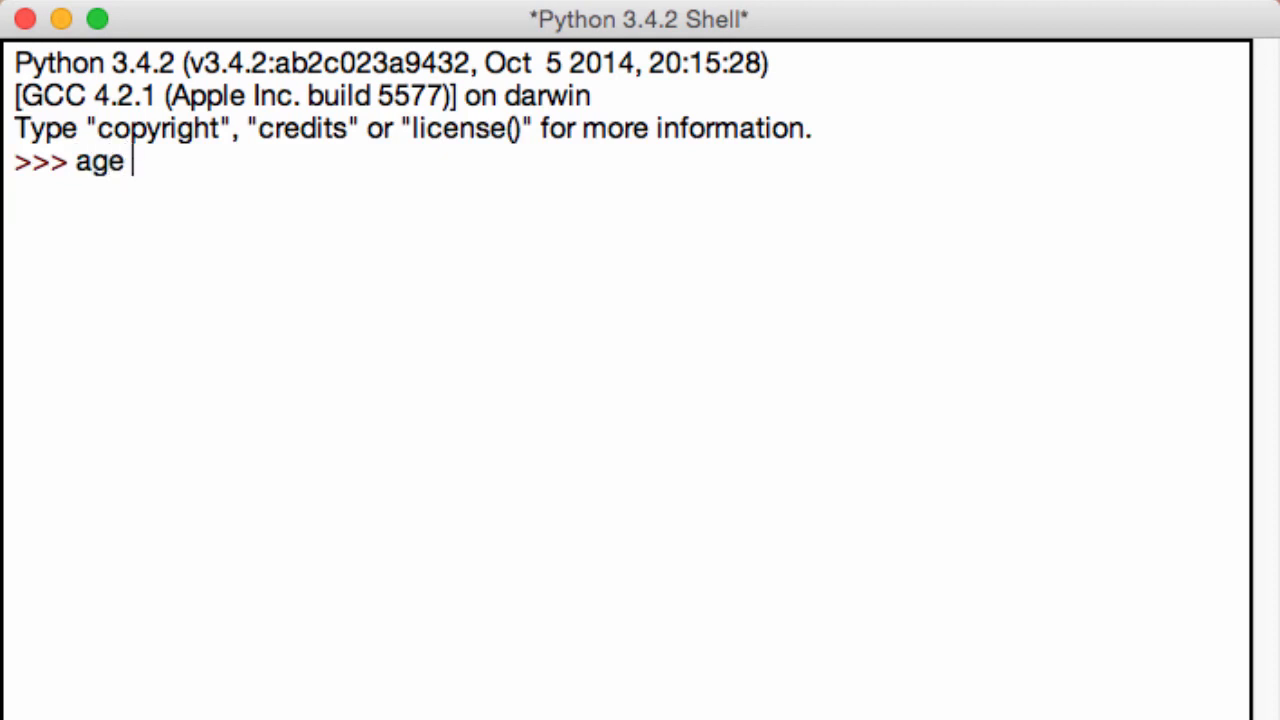
pyautogui.write('=')
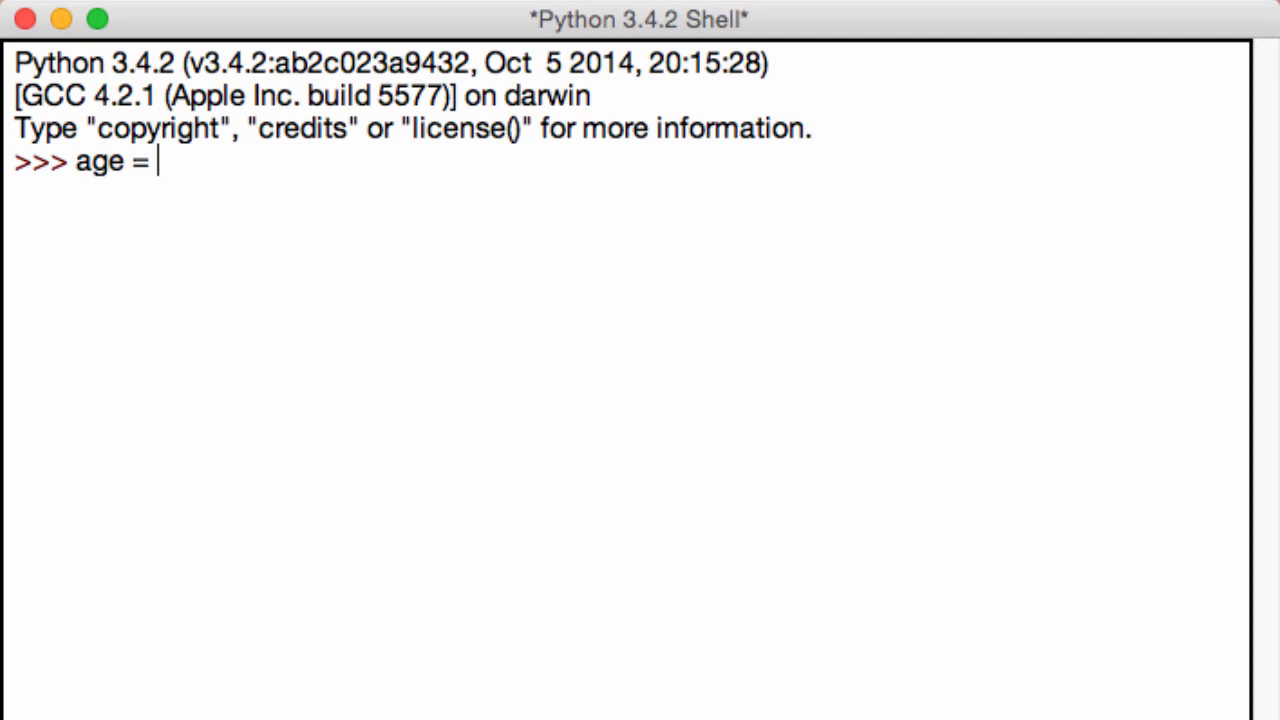
pyautogui.write('"a"')
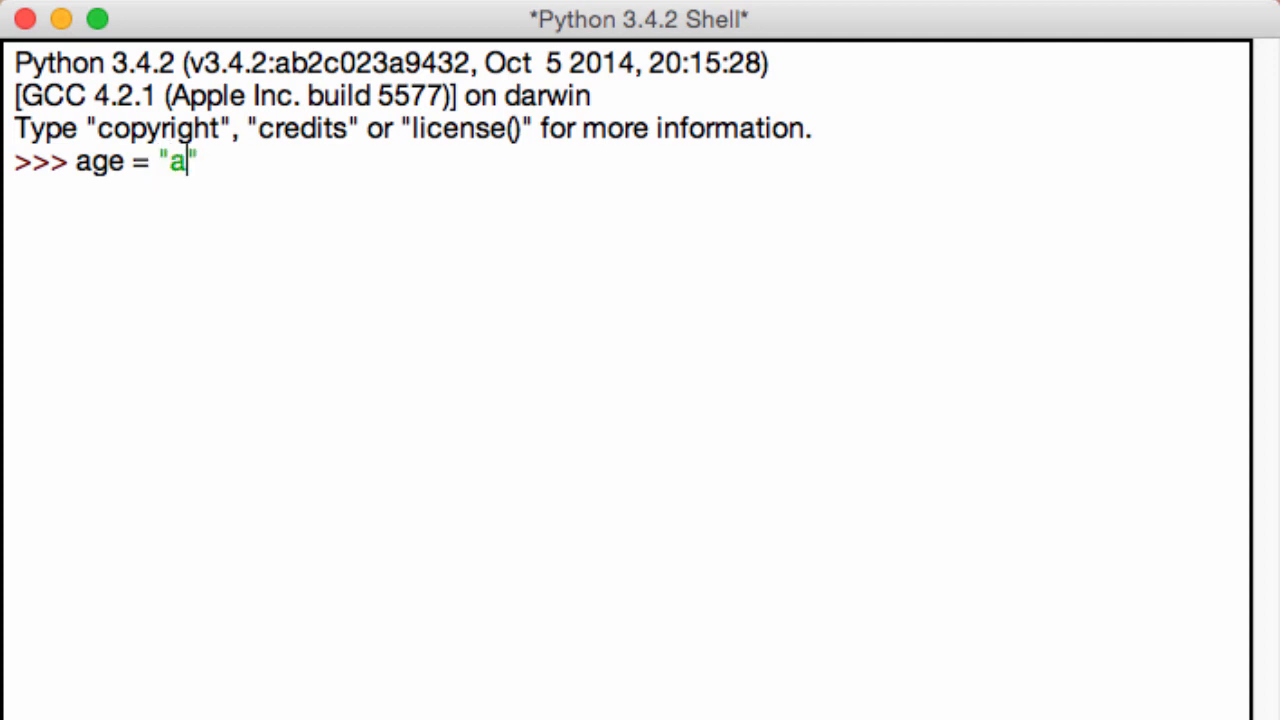
pyautogui.write('sd')
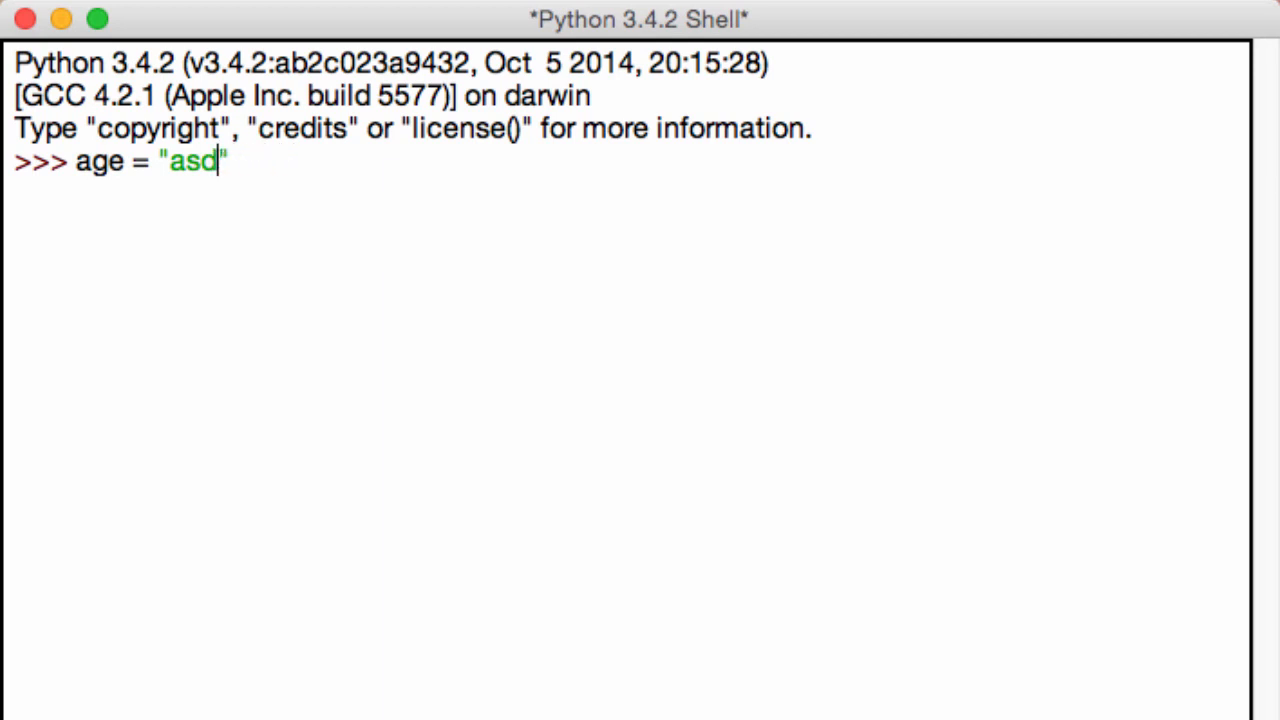
pyautogui.press('Backspace')
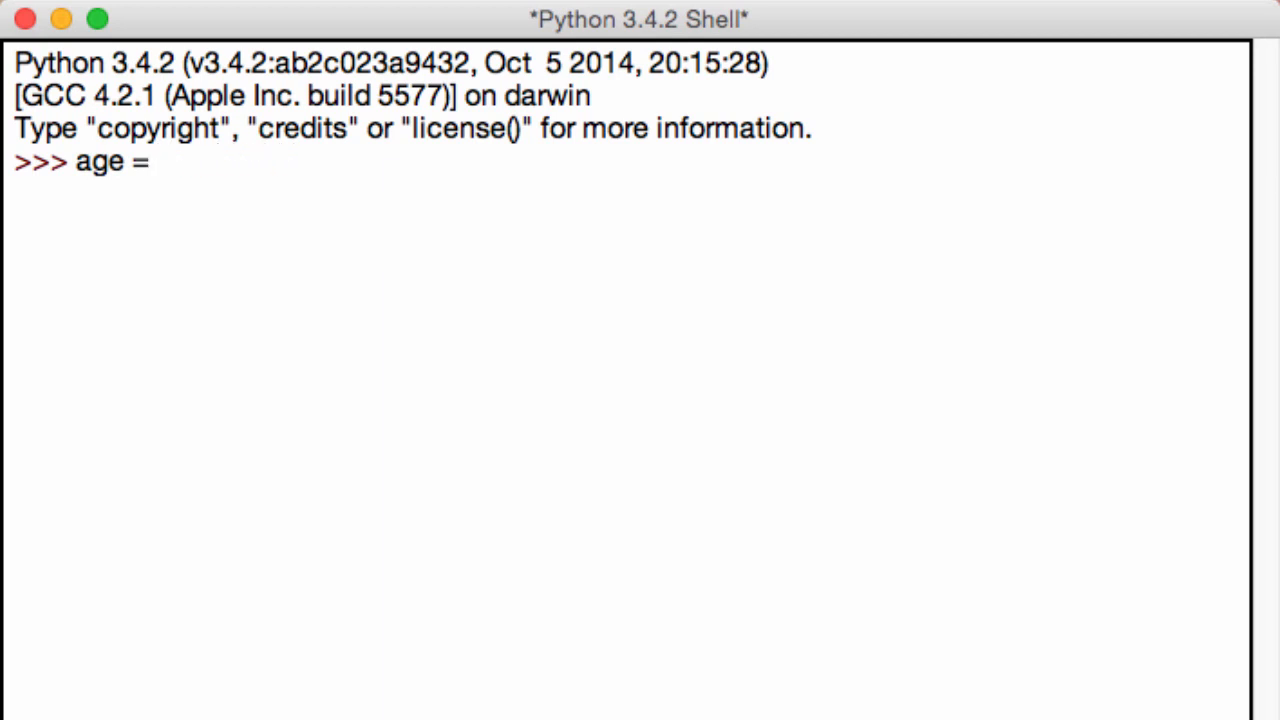
pyautogui.write('14')
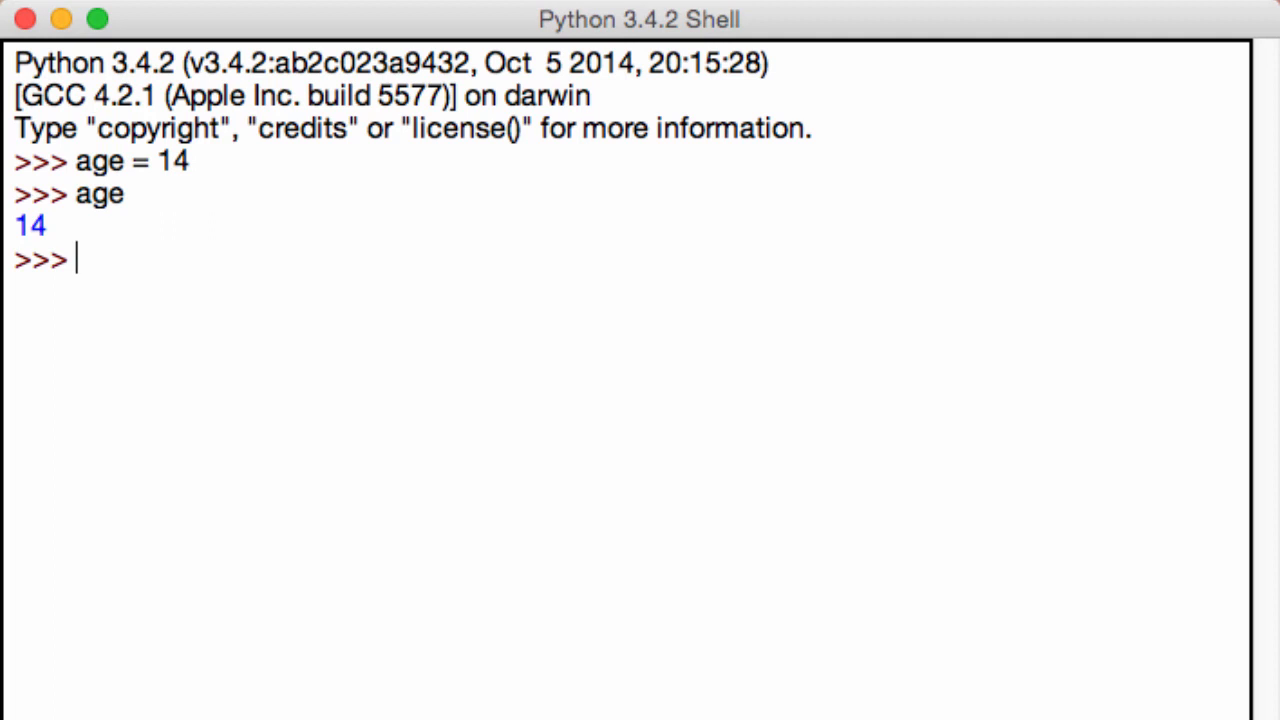
# Step: Reassign age = 15 so evaluating age echoes 15
pyautogui.write('age =')
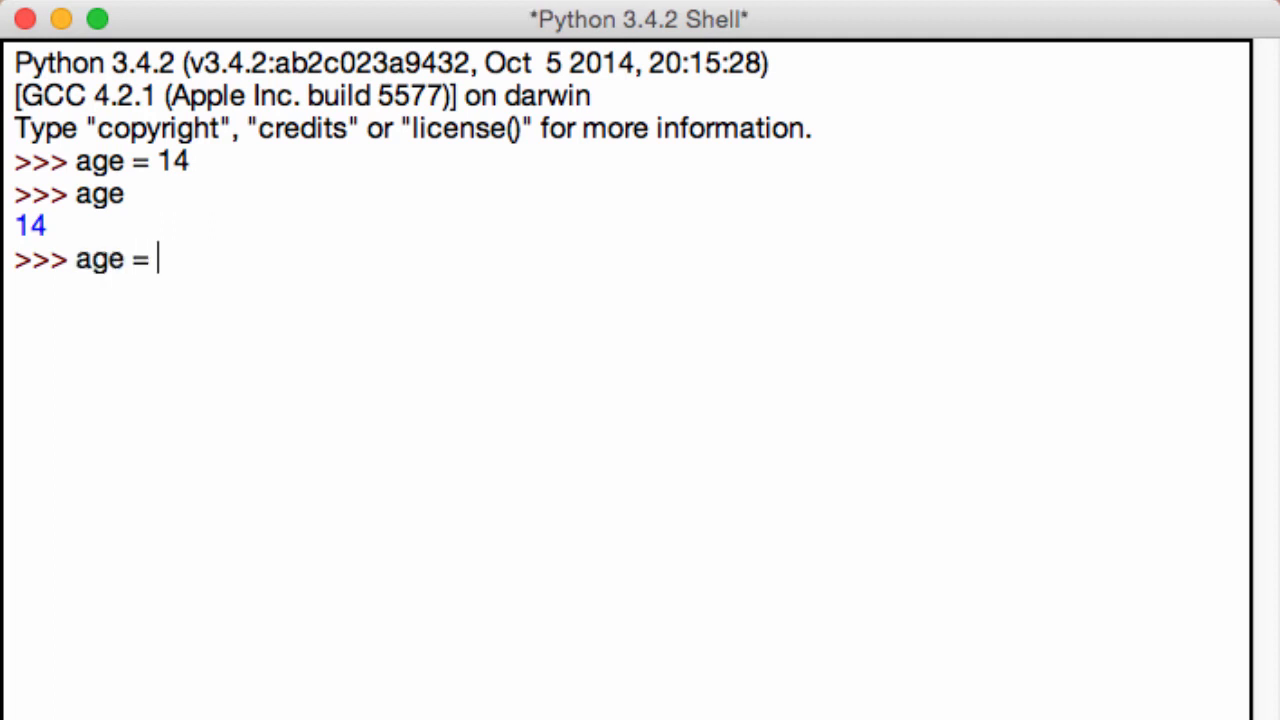
pyautogui.write('15')
pyautogui.write('age')
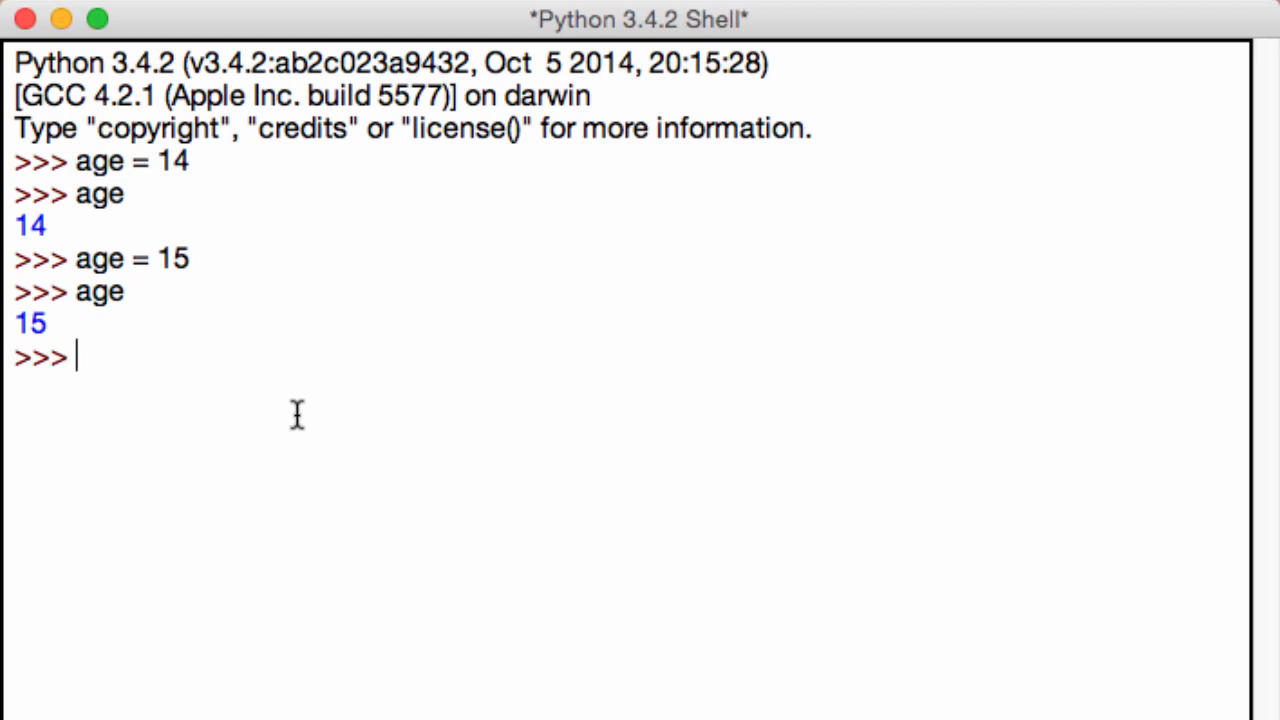
pyautogui.write('ASS')
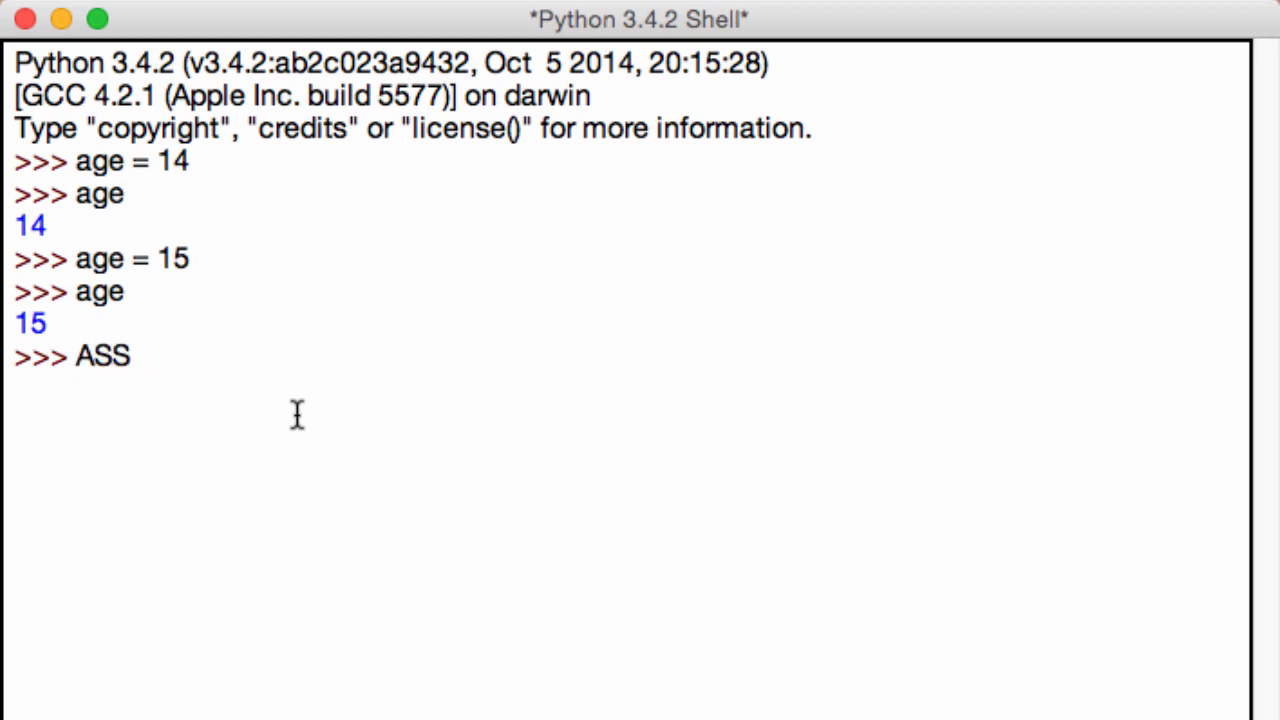
pyautogui.press('Backspace')
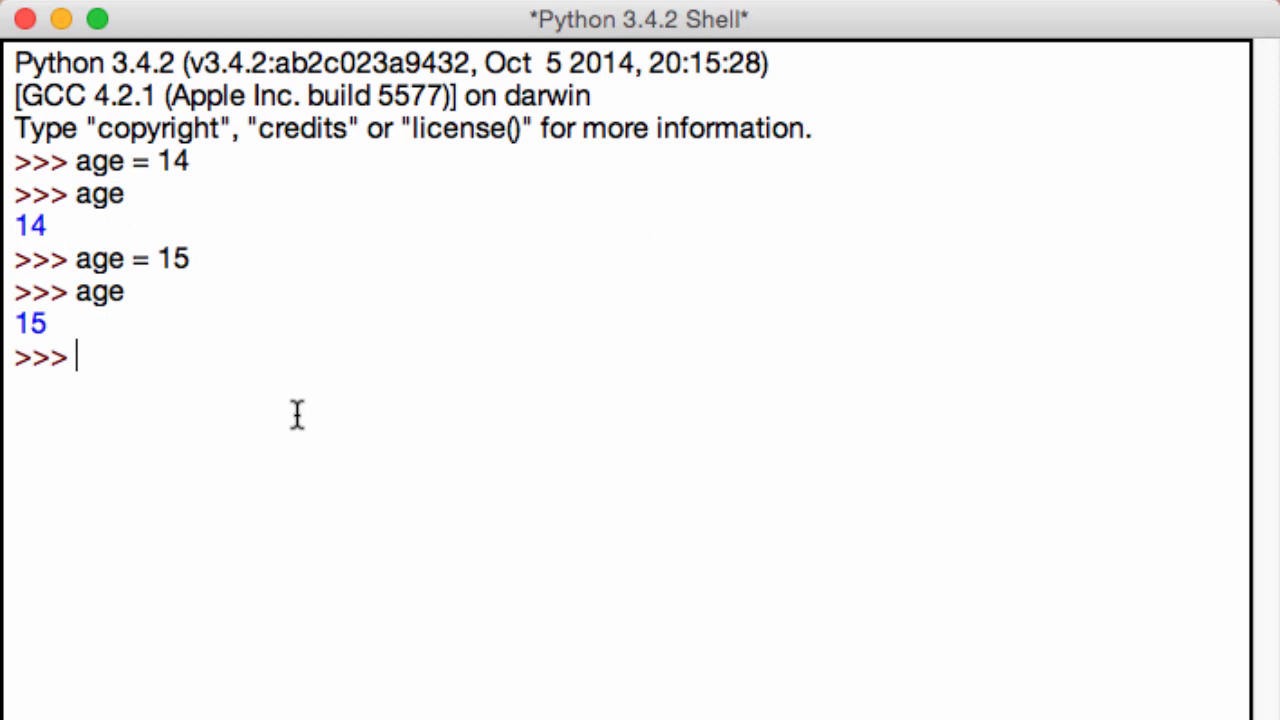
pyautogui.write('print =')
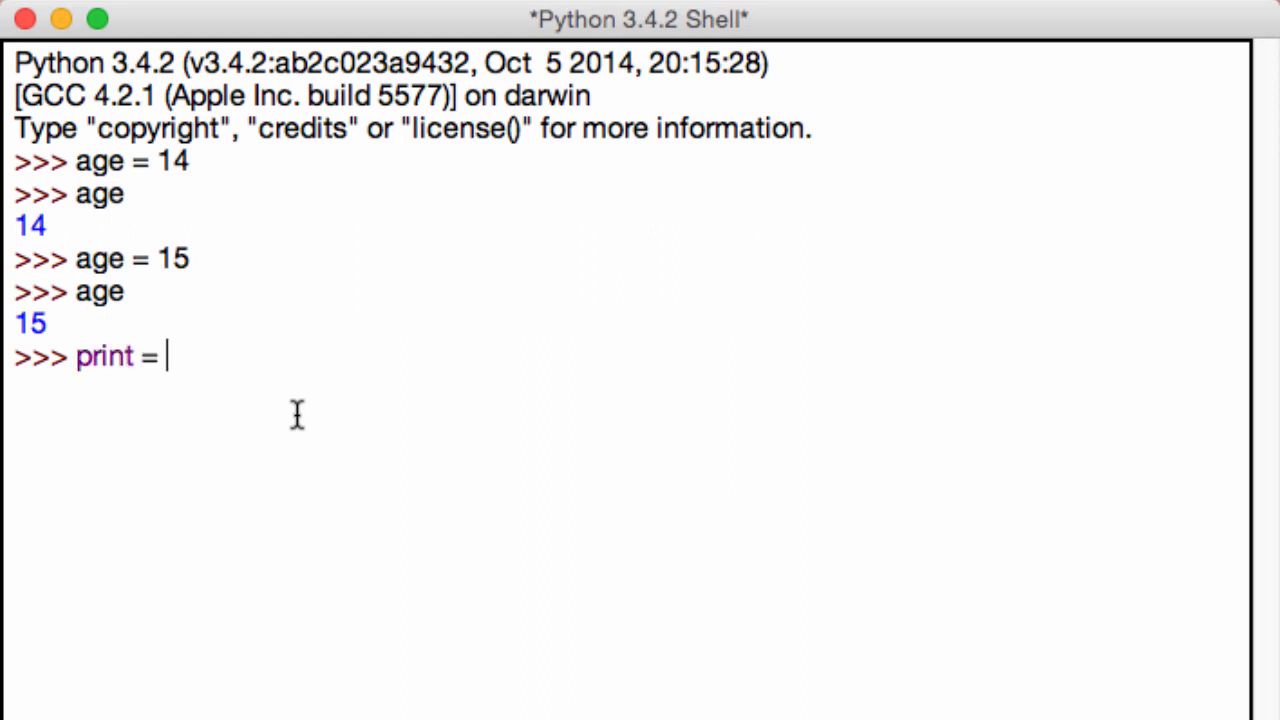
pyautogui.moveTo(132, 366)
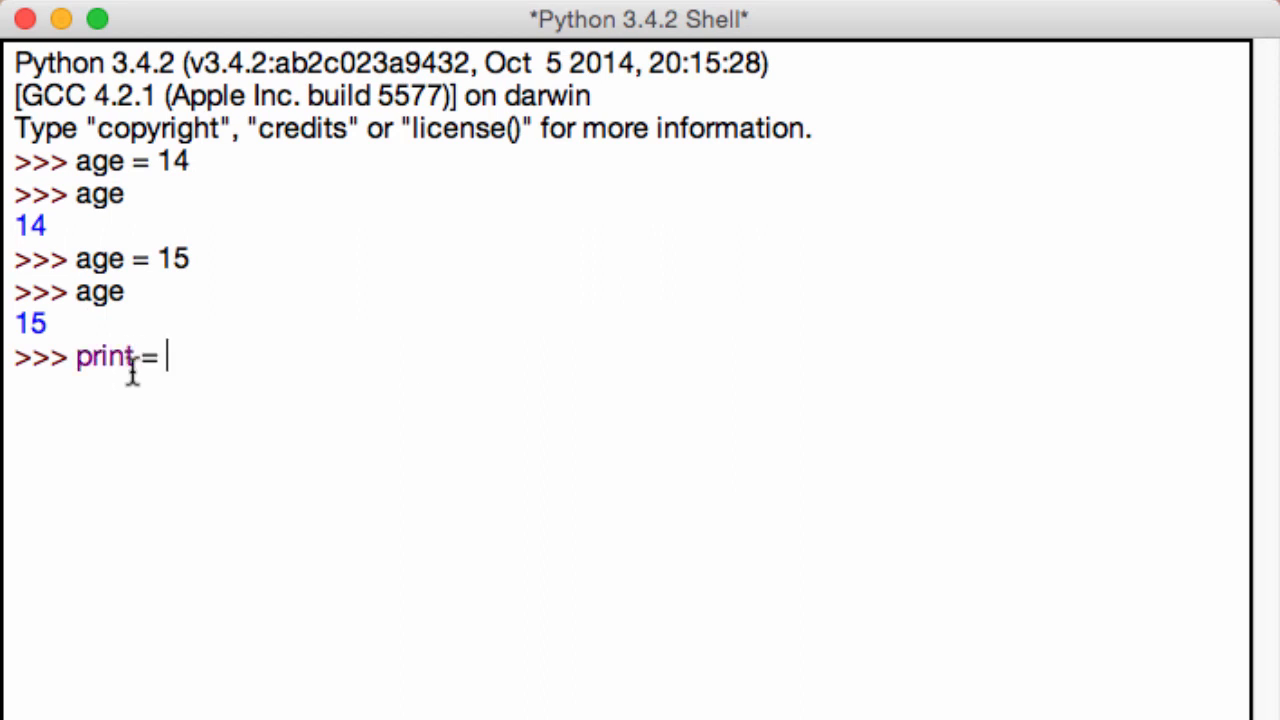
pyautogui.doubleClick(104, 356)
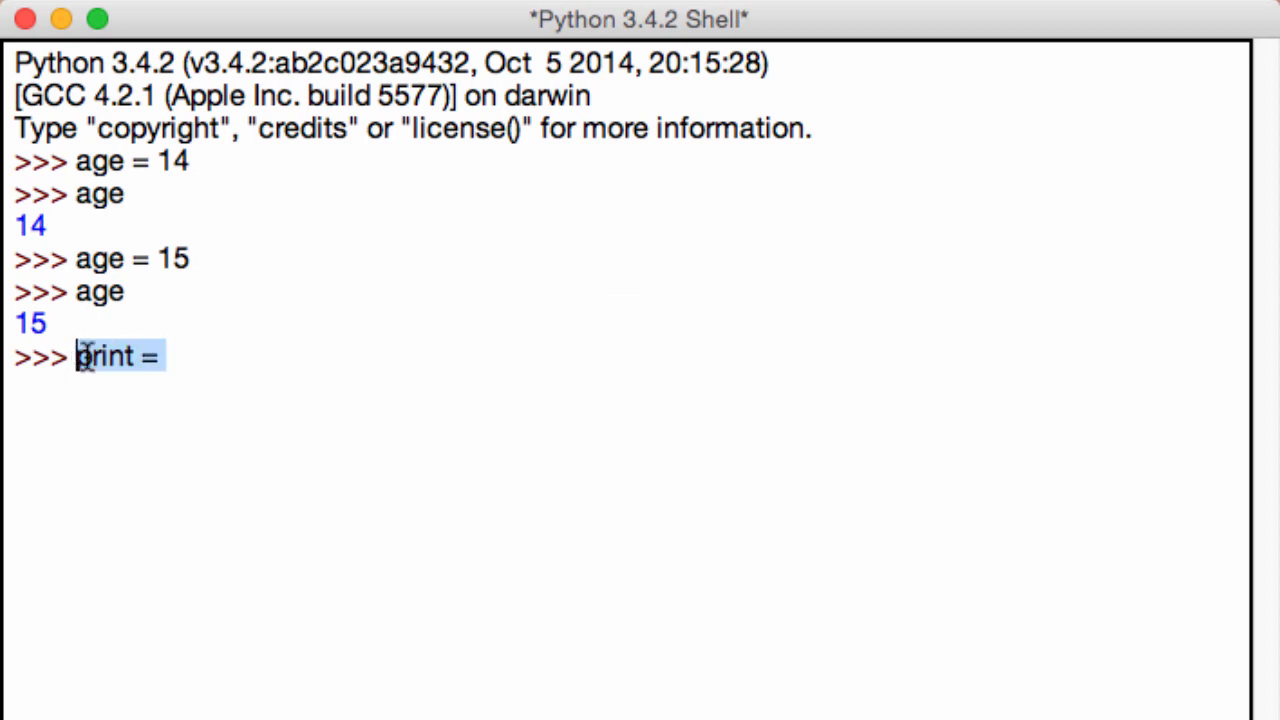
pyautogui.press('backspace')
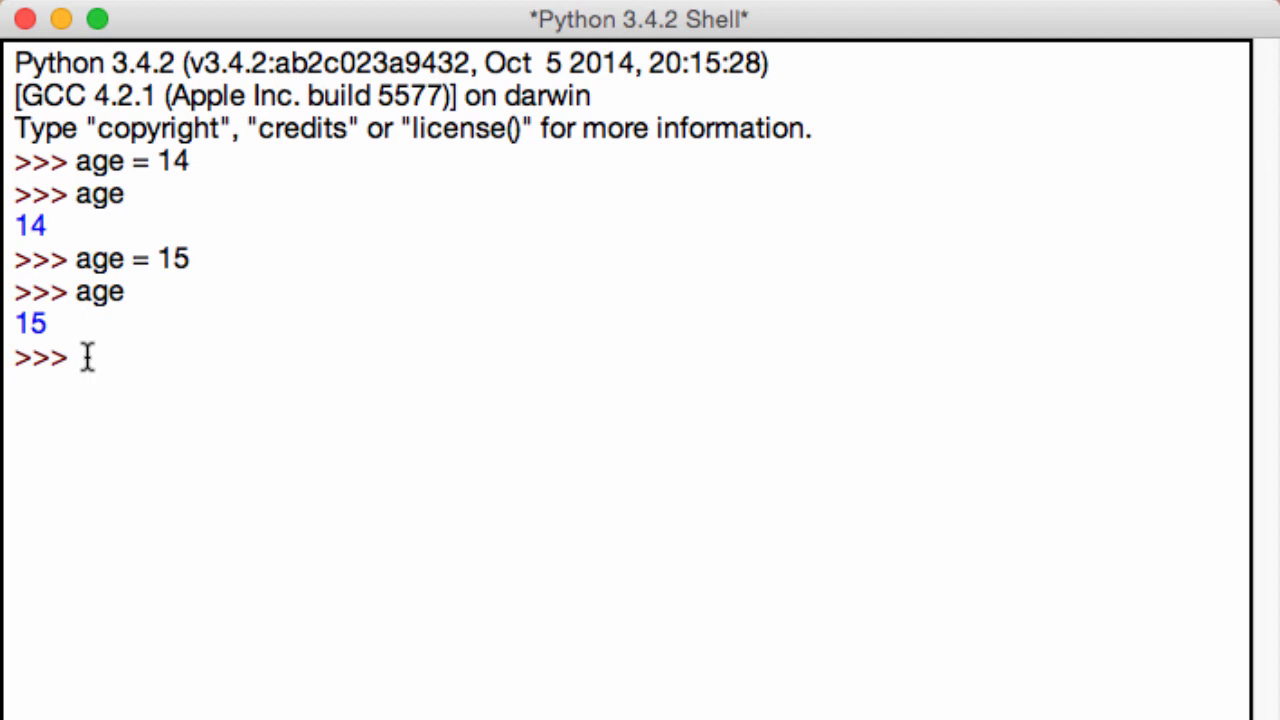
# Step: Begin a new assignment line reading varName =, after discarding the partial name myP
pyautogui.write('myP')
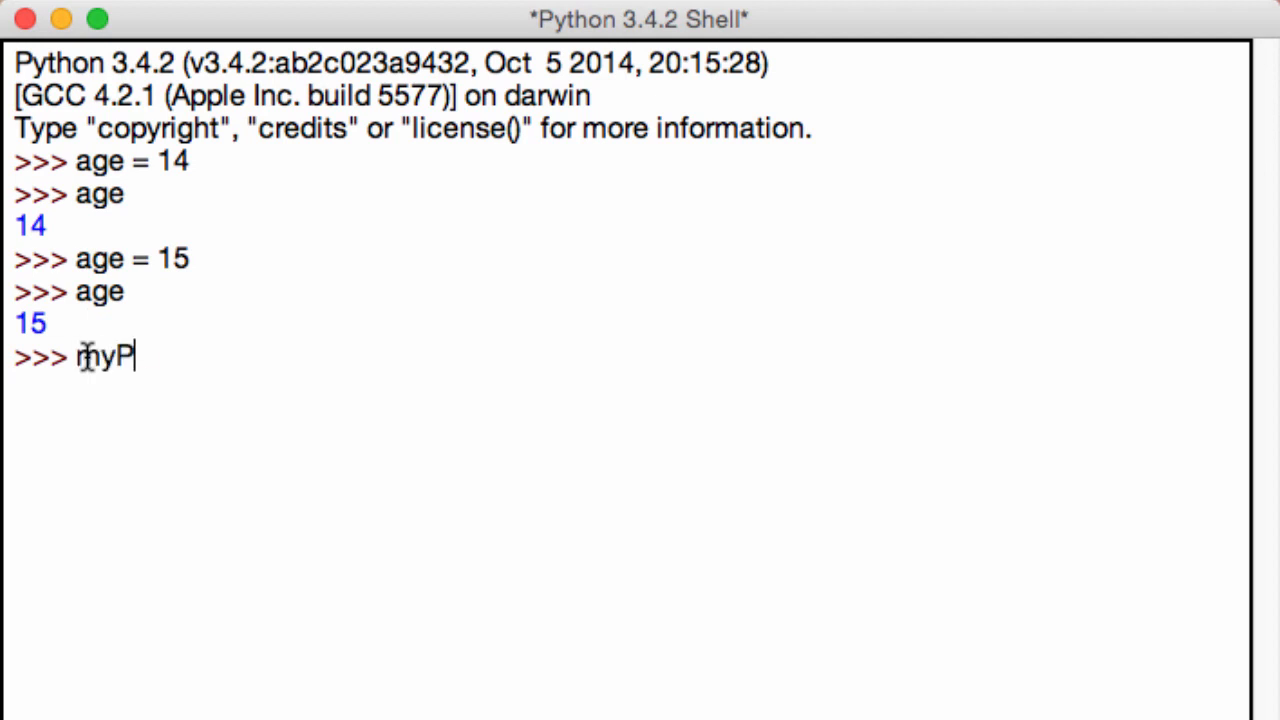
pyautogui.press('Backspace')
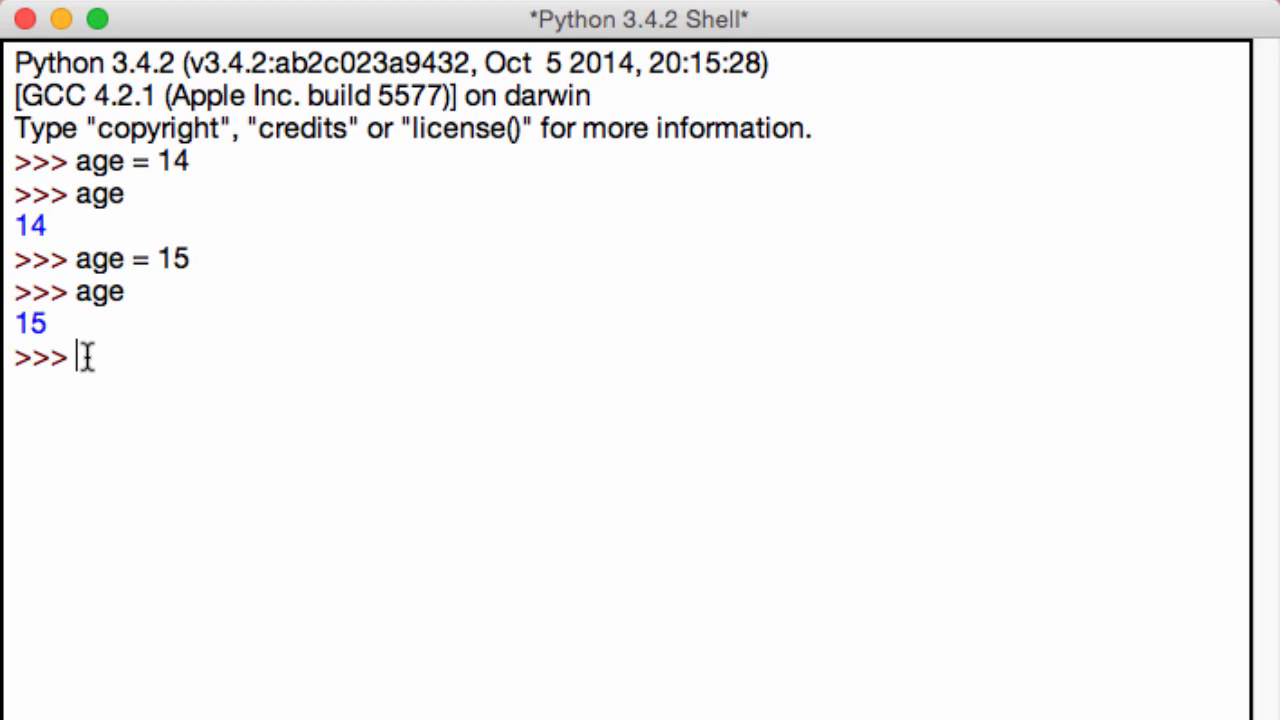
pyautogui.write('ident')
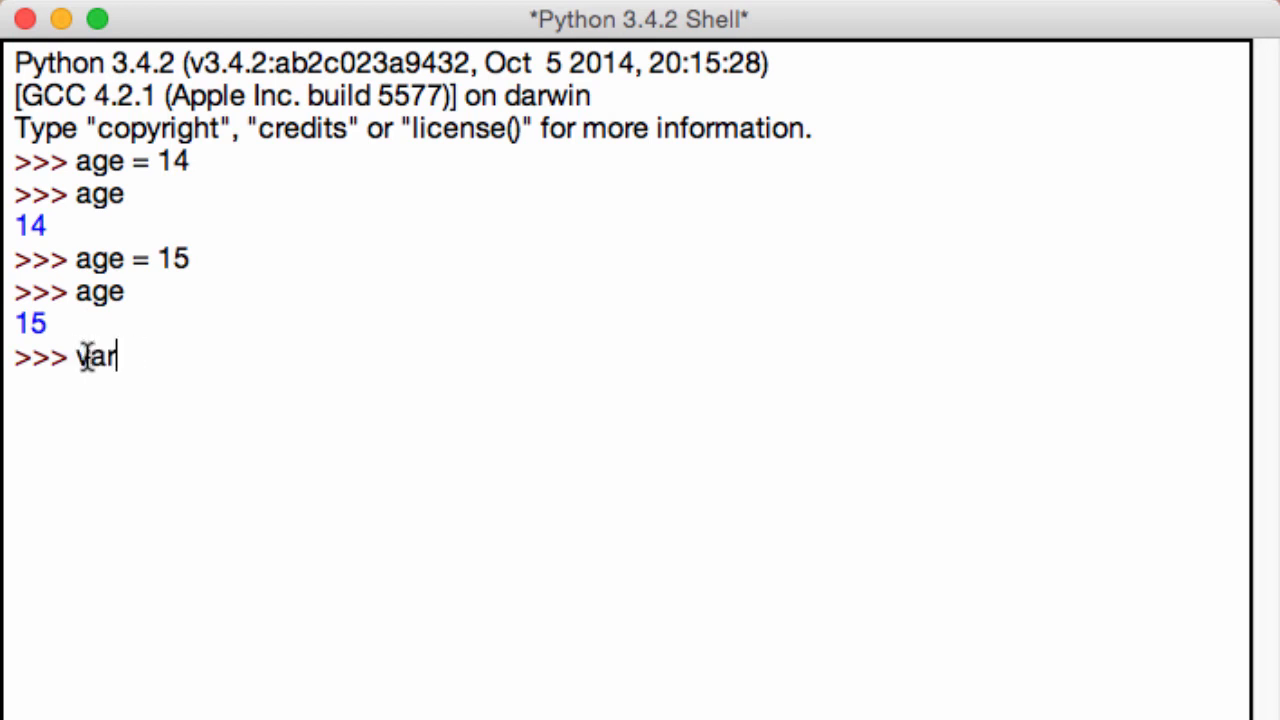
pyautogui.write('Name')
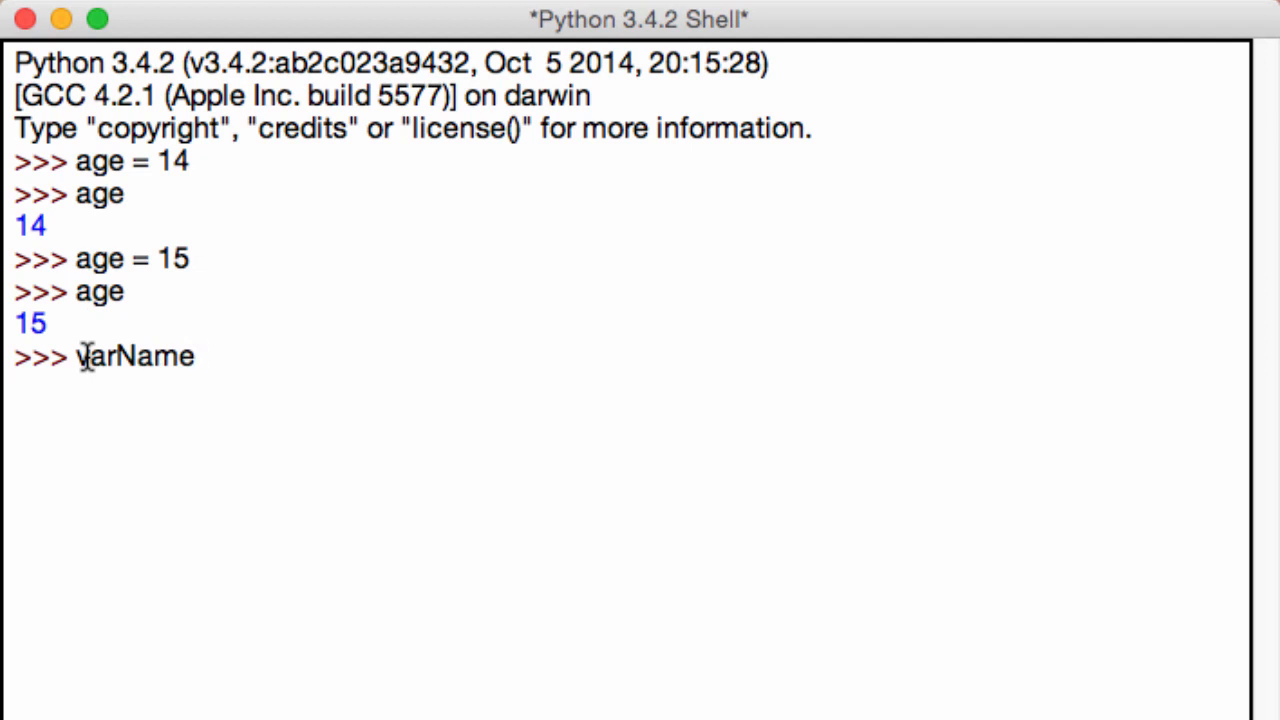
pyautogui.write('=')
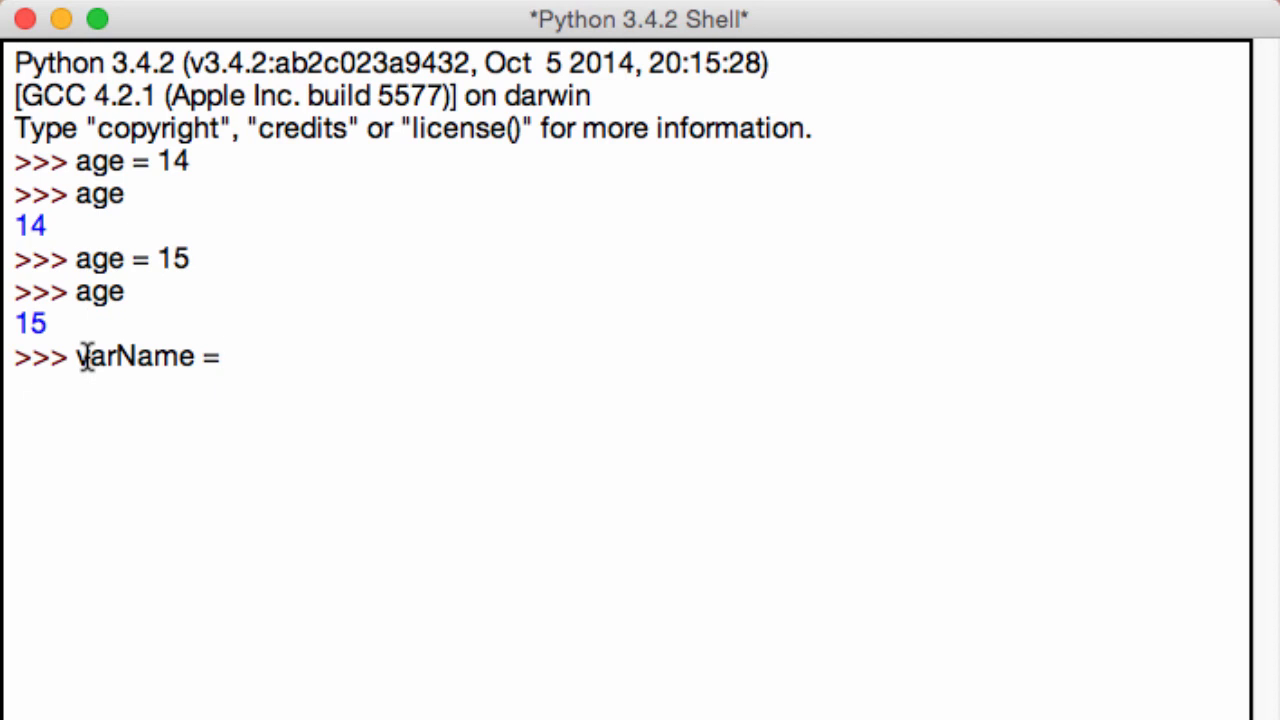